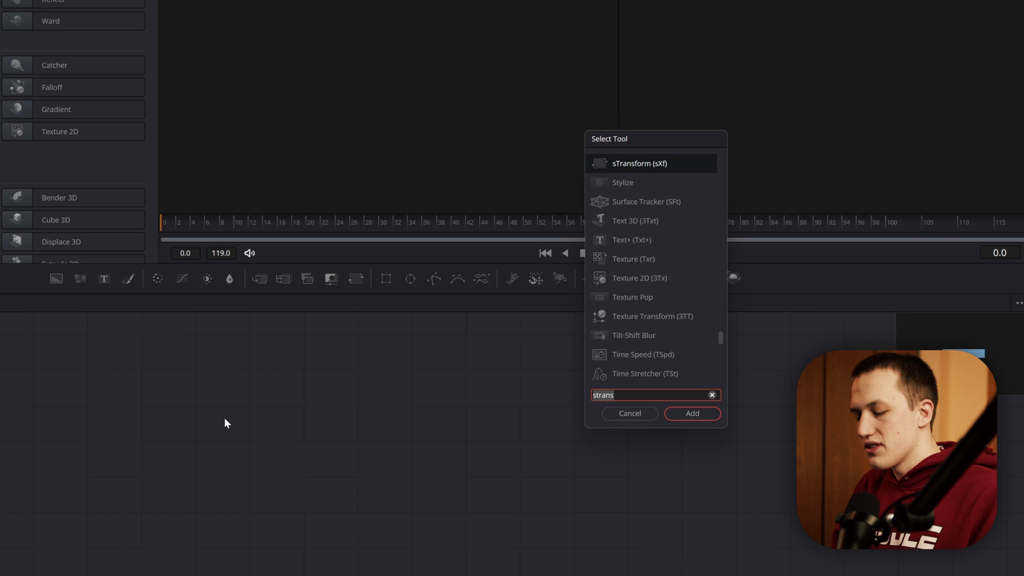
- Add an sText node reading 'Vector' and route it through sRender1 to MediaOut1
left_click(691, 413)
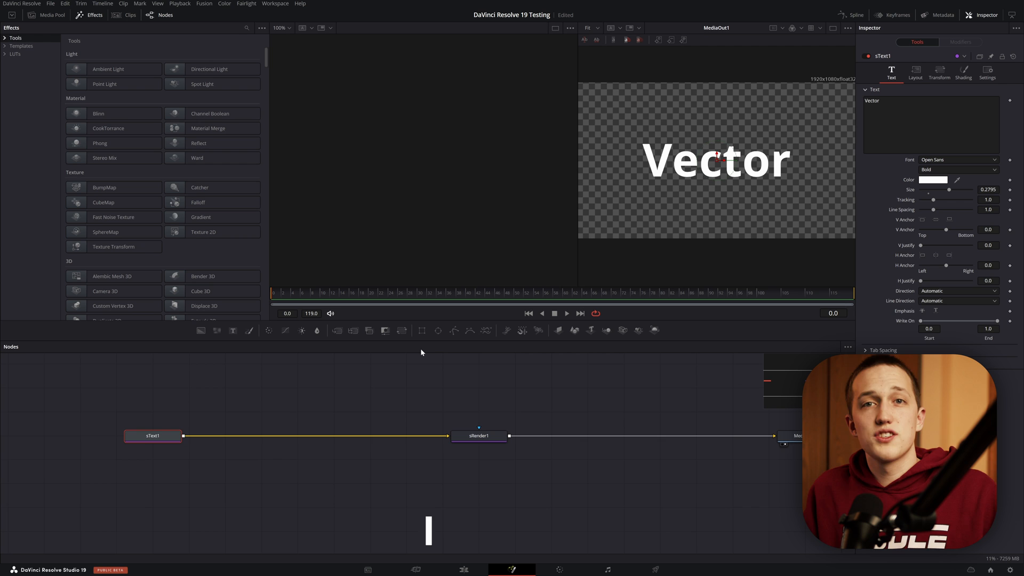
type("sren")
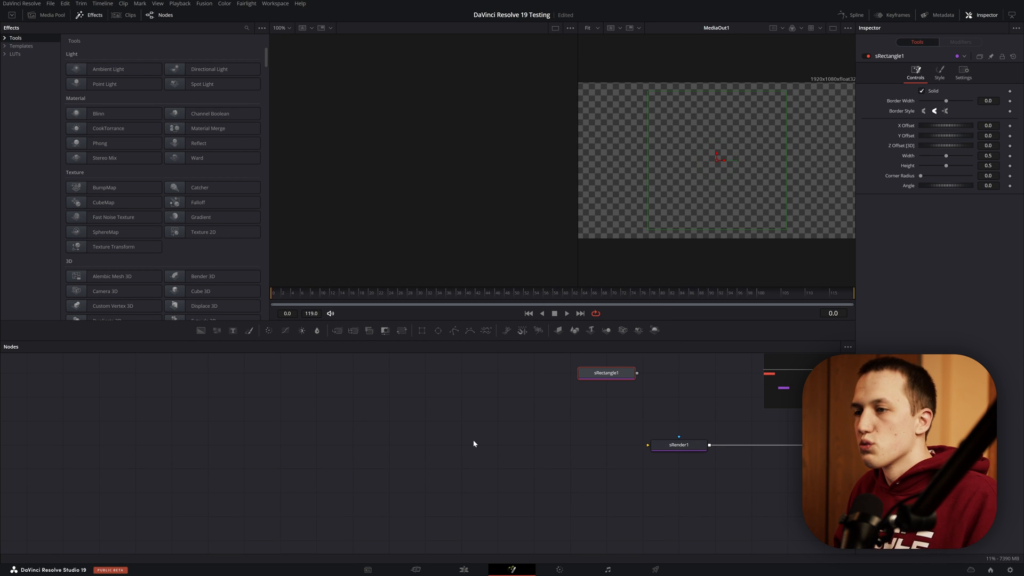
- Add an sRectangle node and set its Style opacity to 0.37
left_click_drag(606, 373, 497, 448)
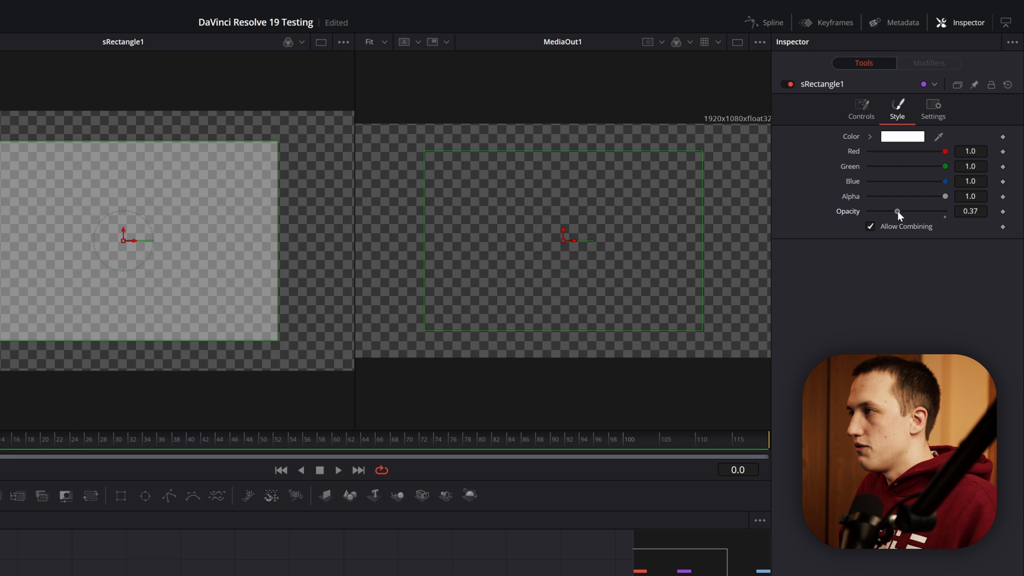
left_click_drag(898, 214, 944, 214)
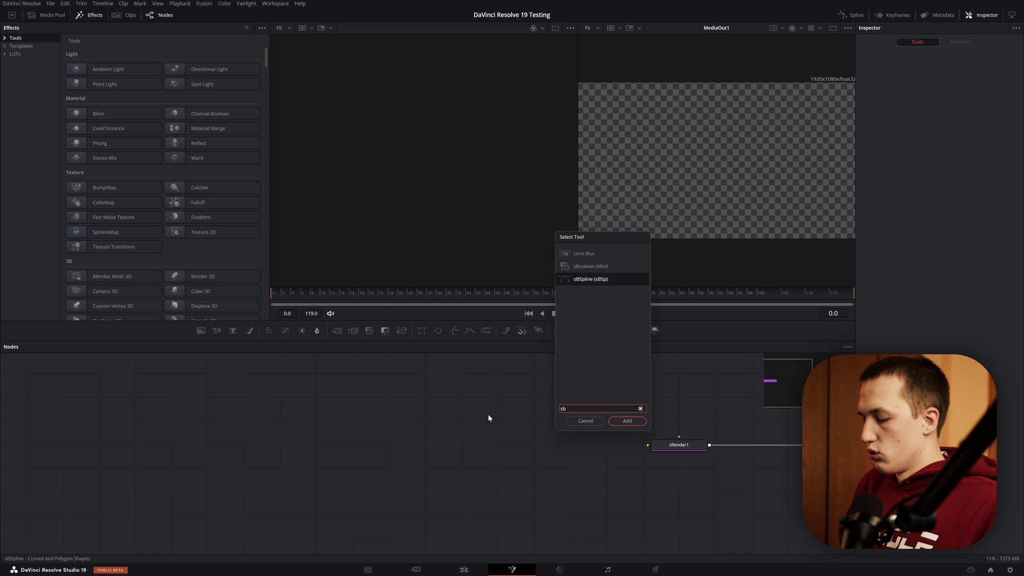
- Add the sBSpline node found by searching 'sb'
left_click(626, 420)
type("dupl")
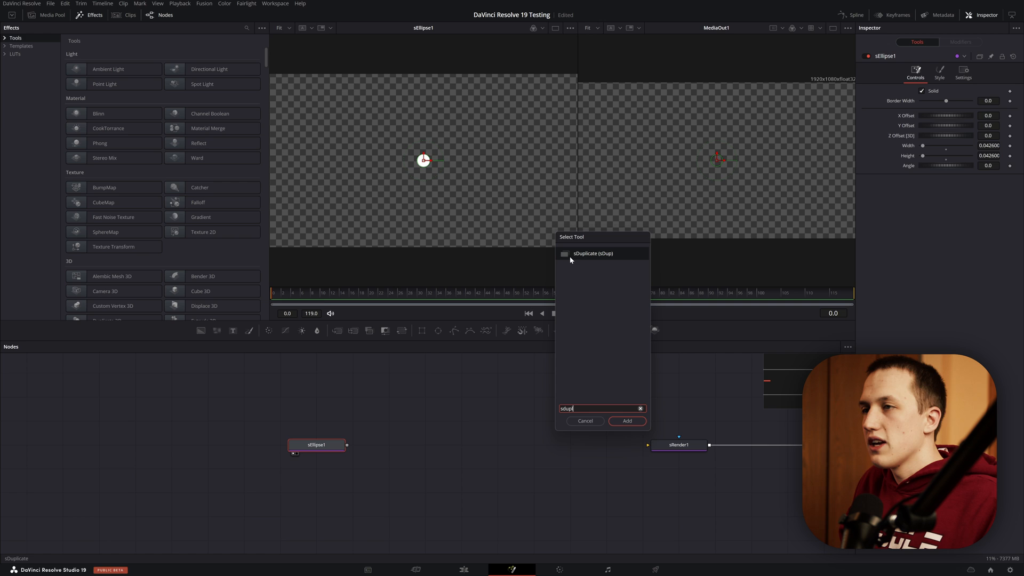
- Add sDuplicate after sEllipse1 with 6 copies along the path and tweak displacement offset and scale
left_click(625, 421)
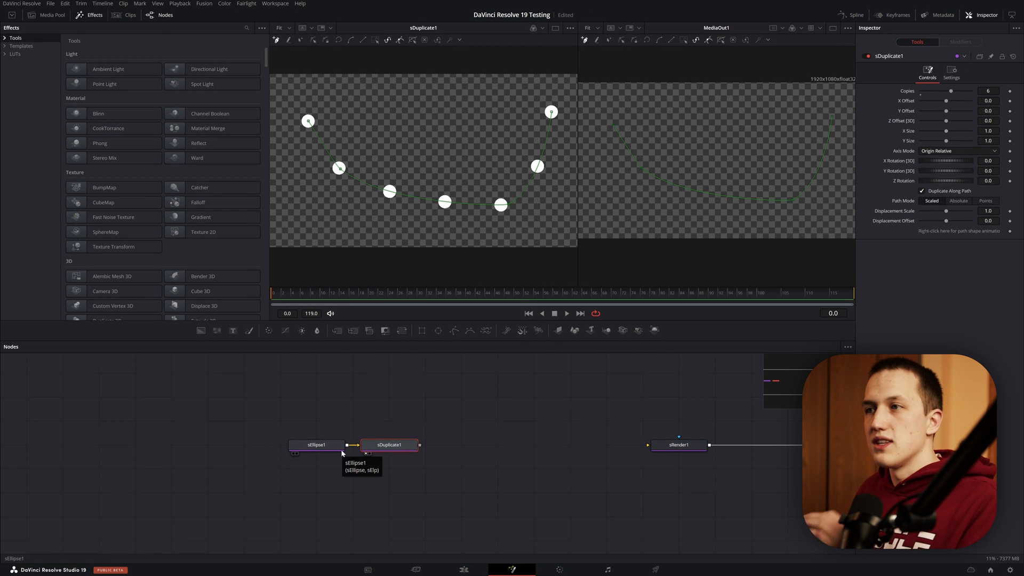
left_click(317, 445)
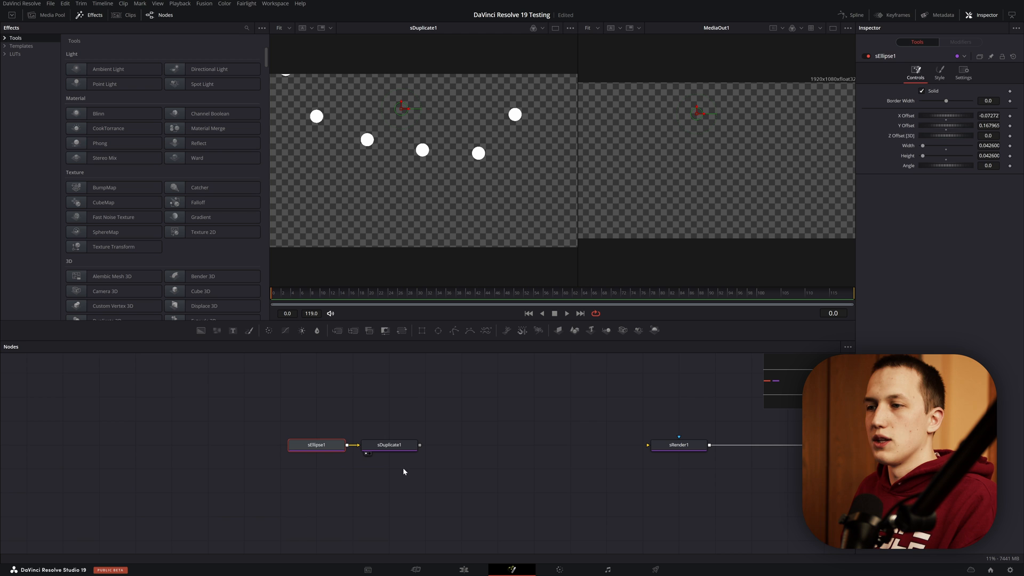
left_click(389, 444)
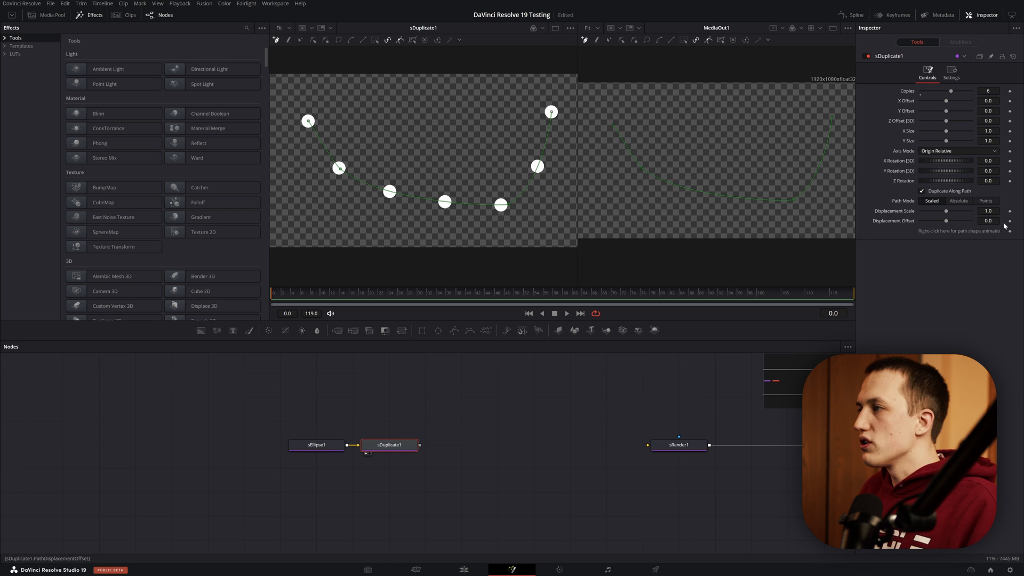
left_click_drag(951, 221, 943, 220)
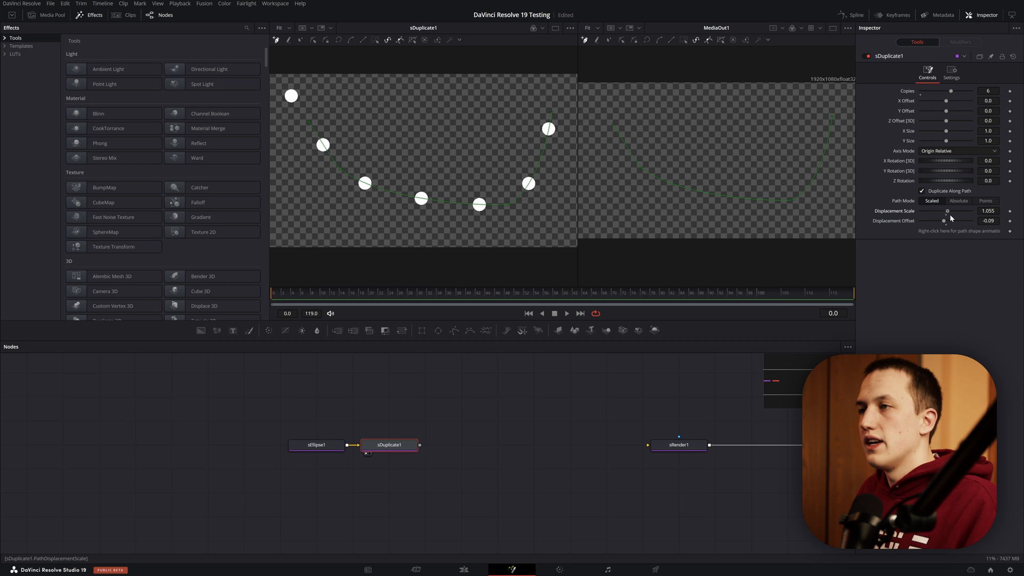
left_click_drag(947, 210, 942, 210)
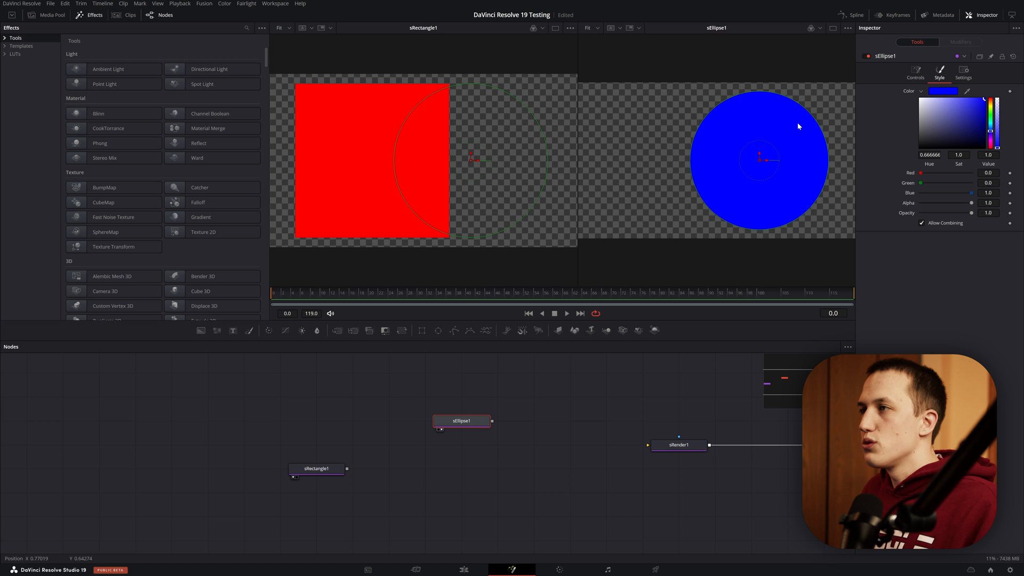
mouse_move(879, 261)
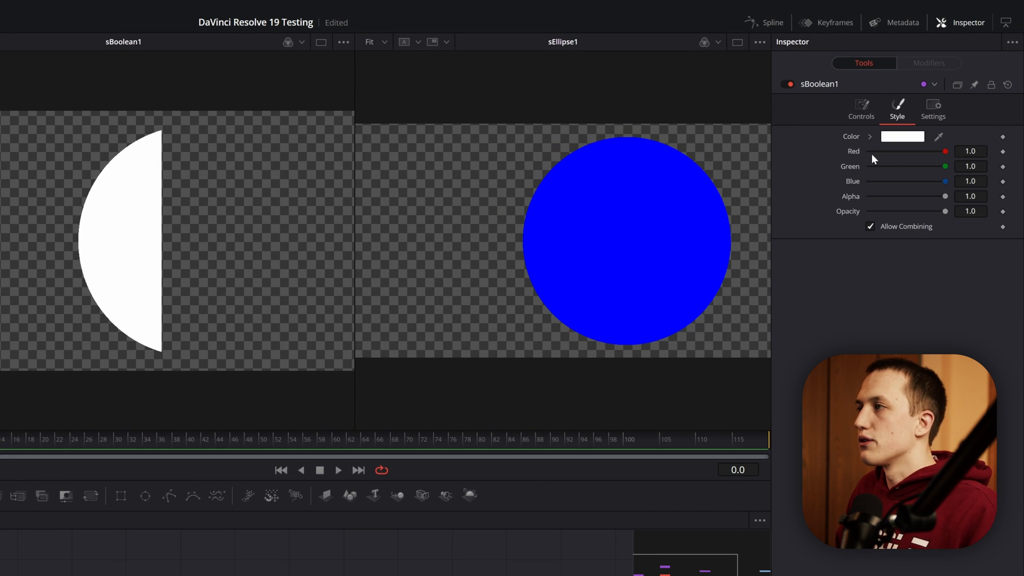
- Try a different sBoolean fill colour, then set Style Mode to Keep and Operation to Xor
left_click(907, 200)
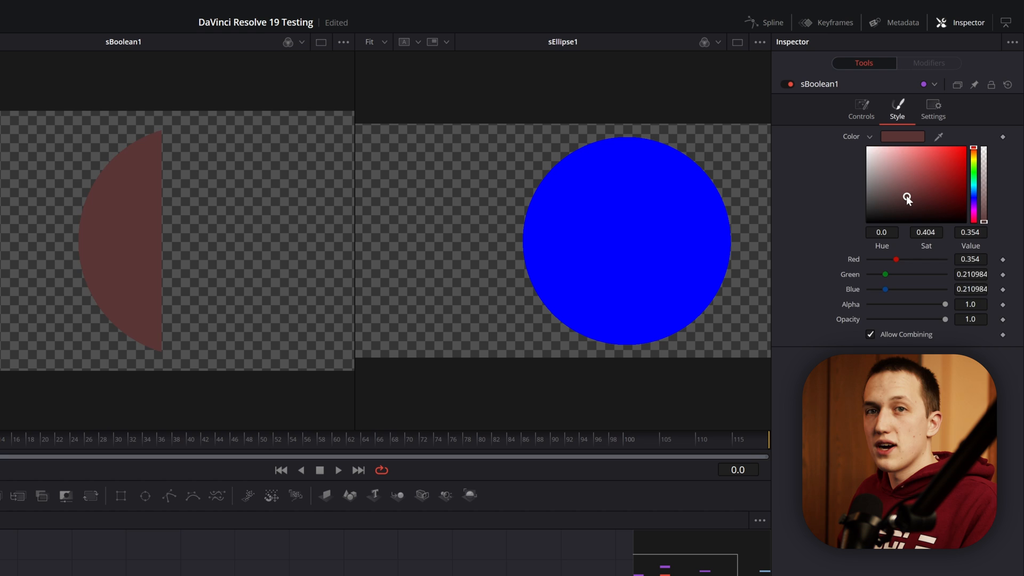
left_click(861, 108)
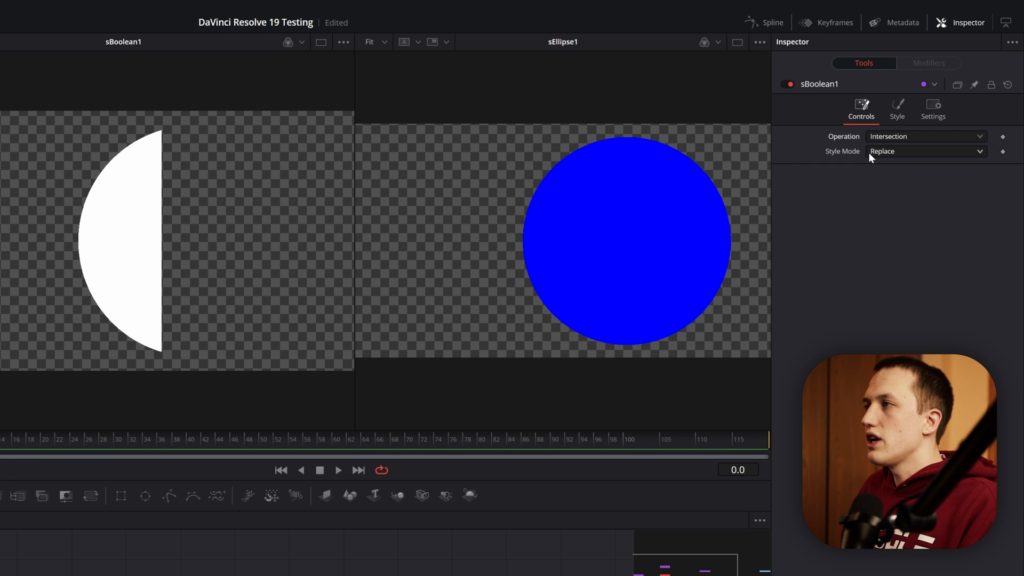
left_click(925, 151)
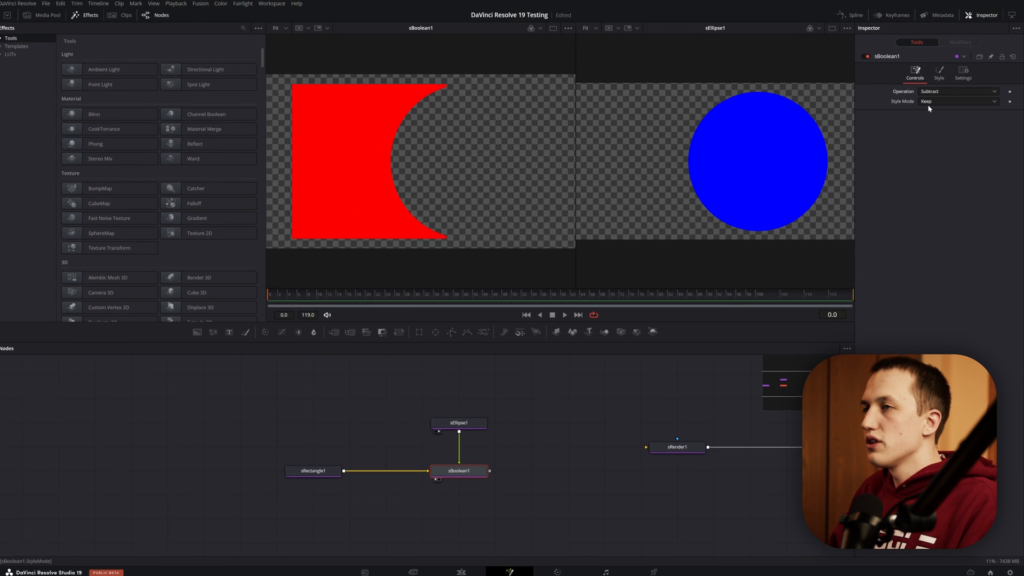
left_click(957, 91)
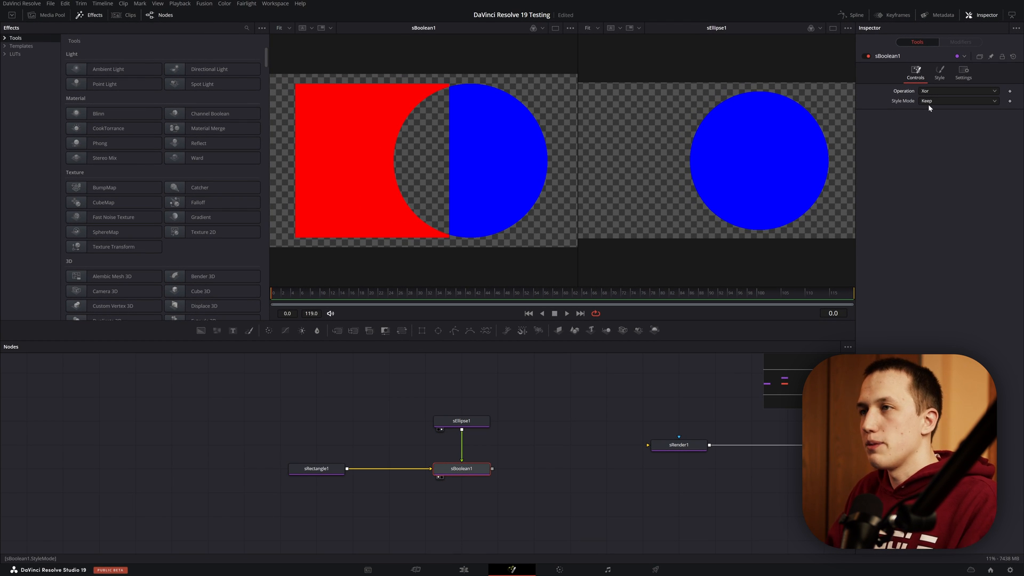
type("strans")
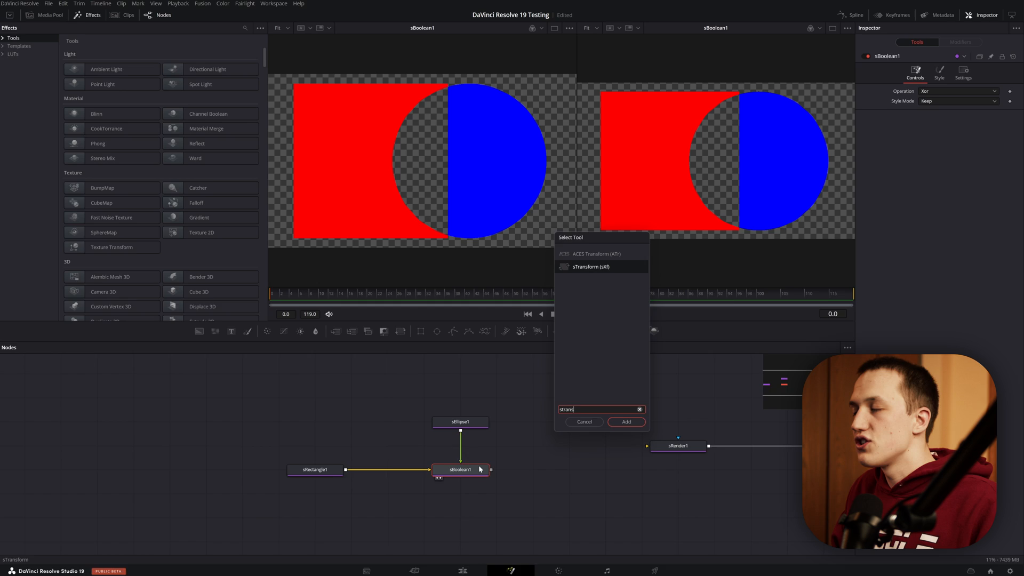
- Add an sTransform after sBoolean1 with X Size 0.41 and Y Size 0.5
left_click(625, 422)
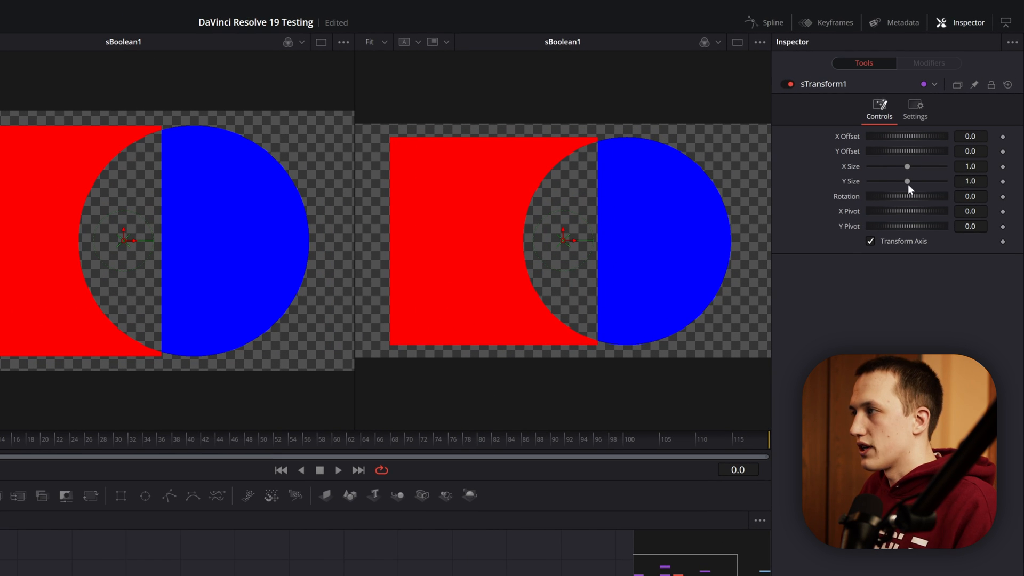
left_click_drag(907, 165, 884, 166)
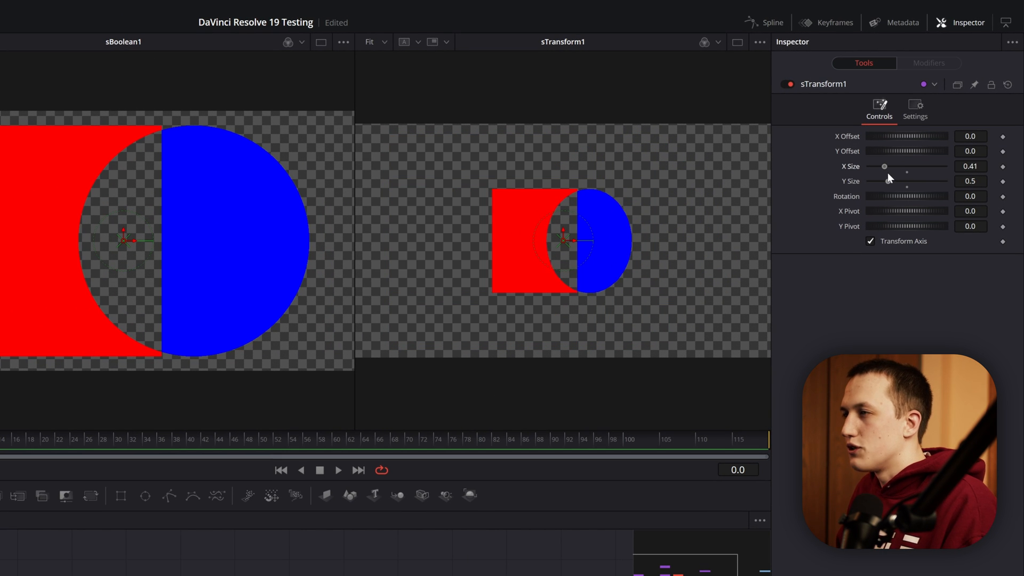
left_click_drag(885, 166, 883, 166)
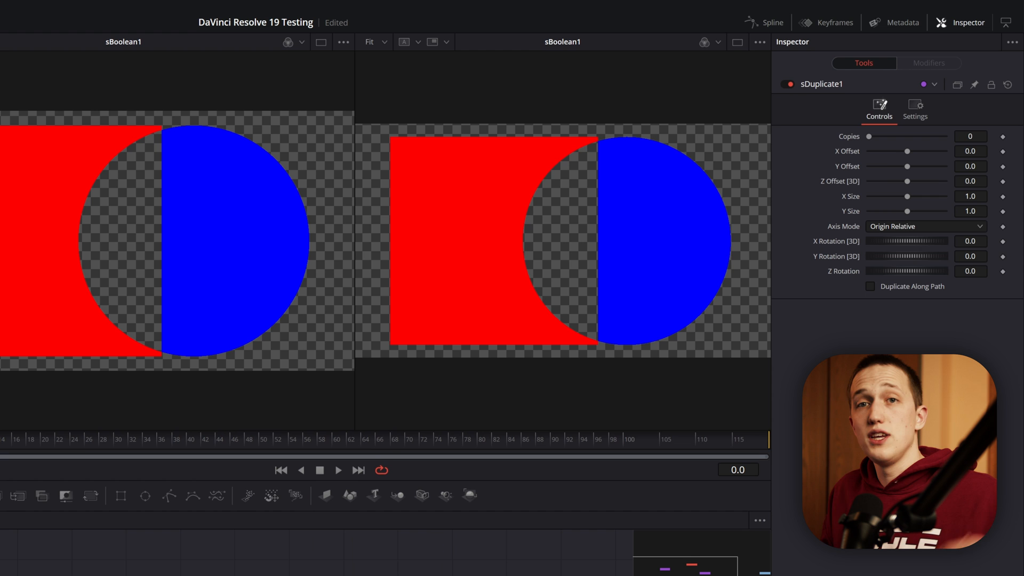
left_click(204, 4)
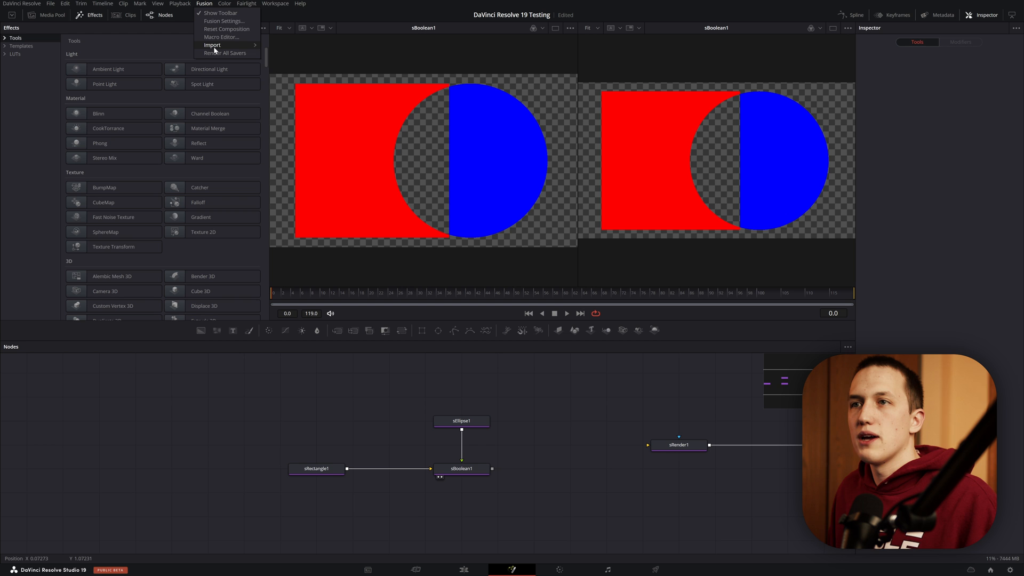
- Add a MultiPoly1 polygon mask node from the Fusion toolbar
left_click(212, 44)
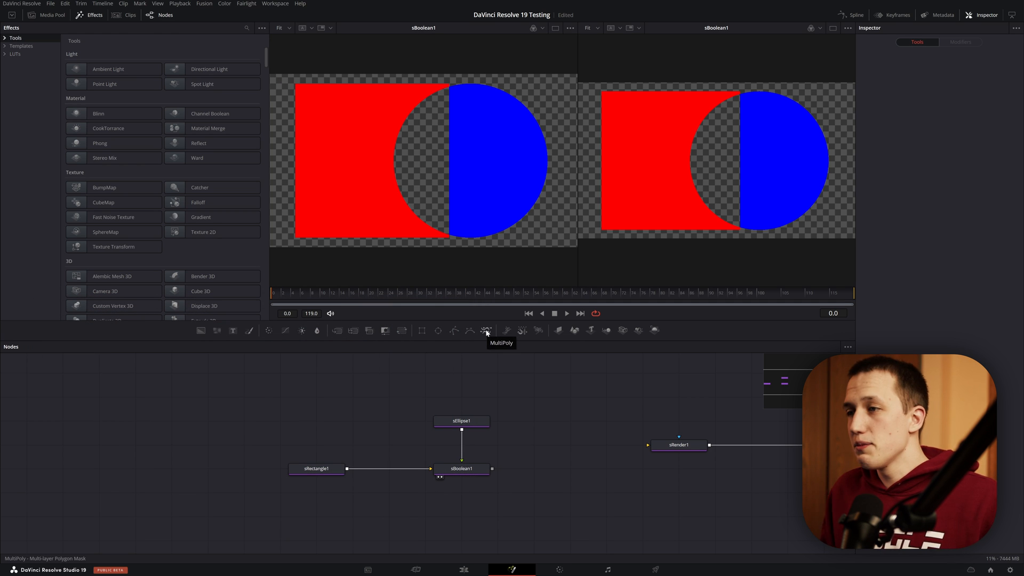
left_click(486, 331)
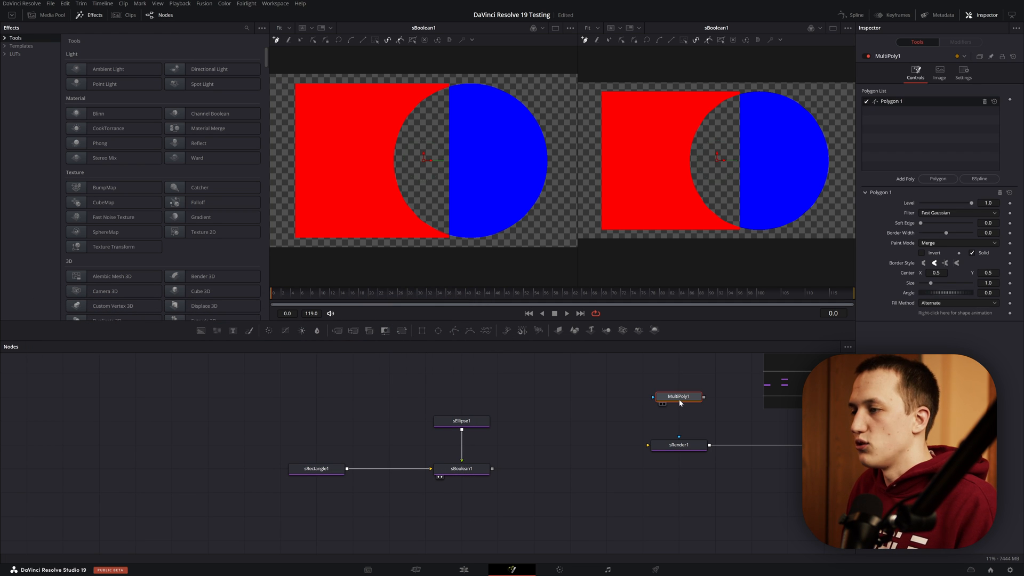